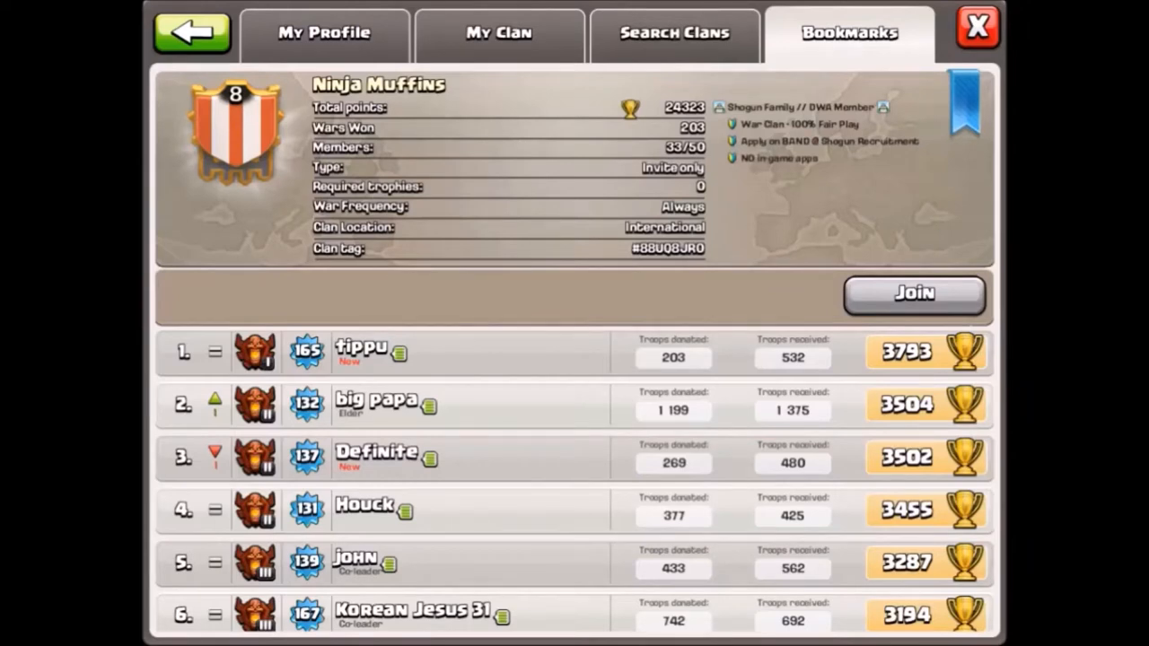
Show the White Temple clan profile from the My Clan tab, then switch to BAND.
click(499, 33)
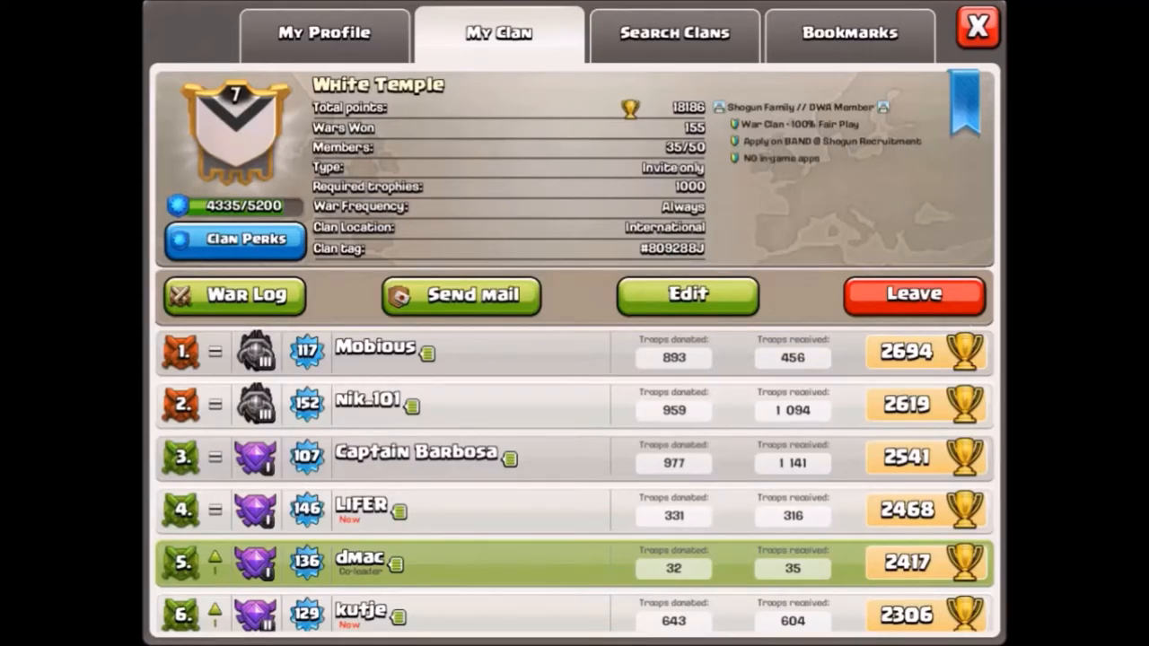
click(848, 33)
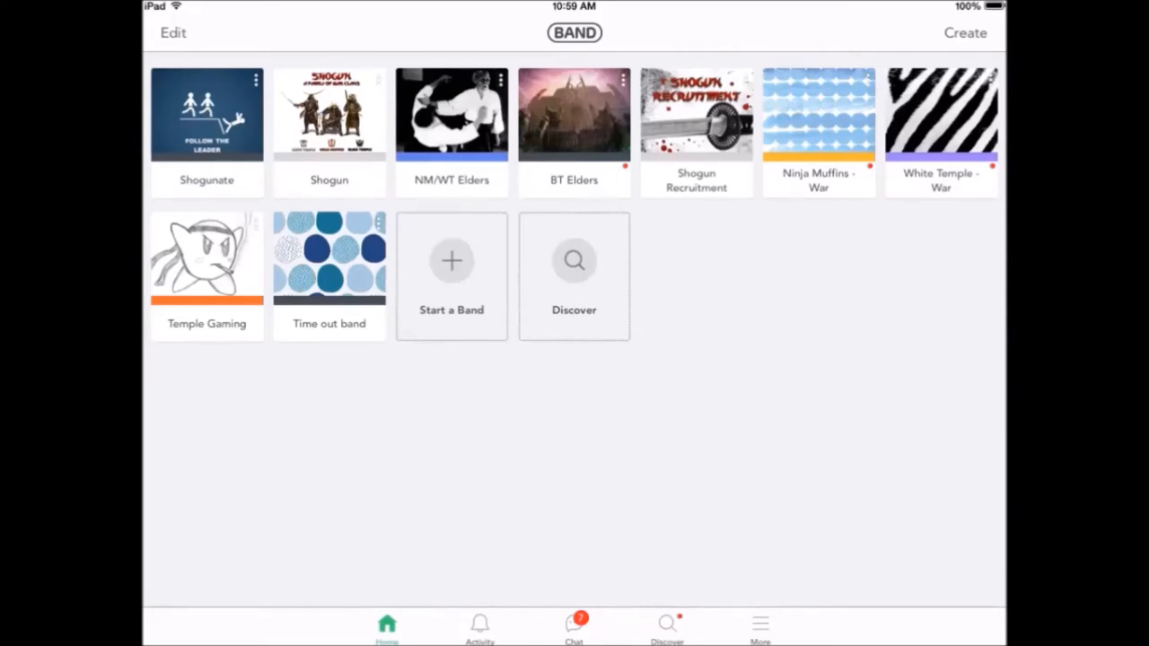
Open the Shogun band and scroll through its feed of posts and comments.
click(328, 117)
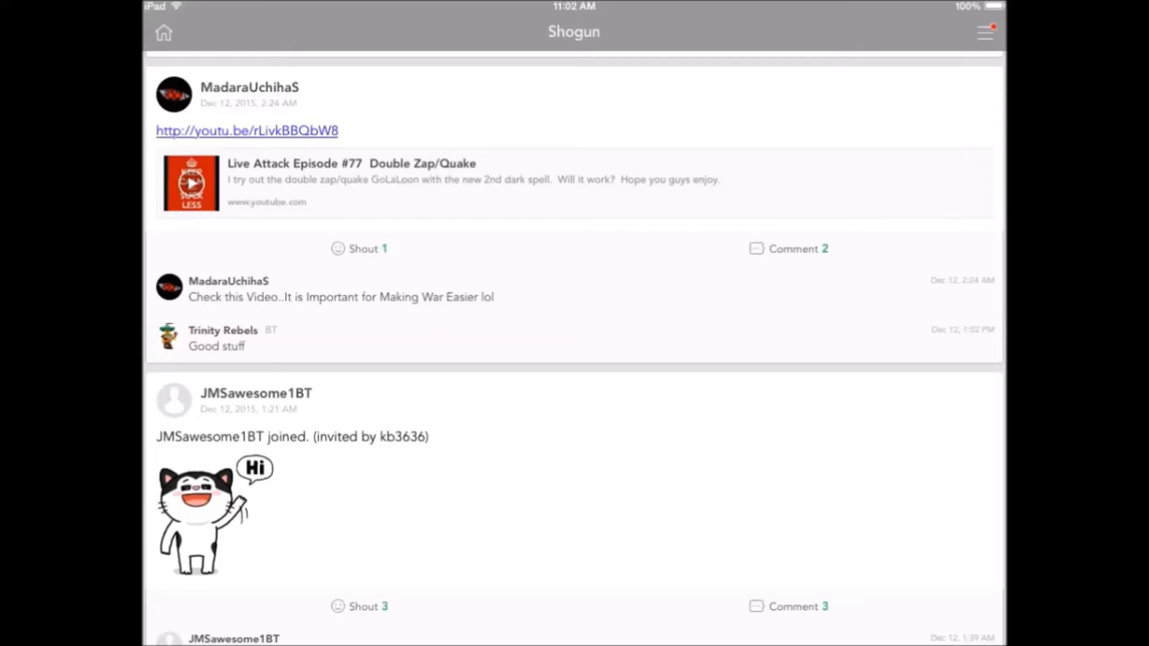
scroll(down, 3)
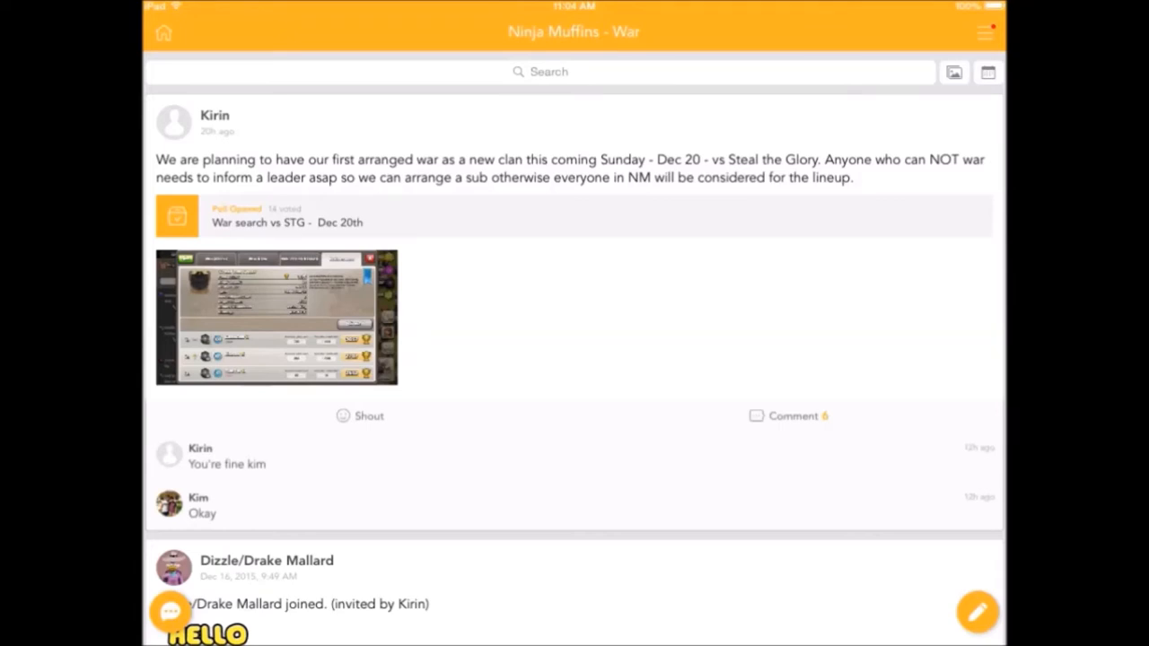
Scroll the Ninja Muffins - War feed to read its war planning posts.
scroll(down, 3)
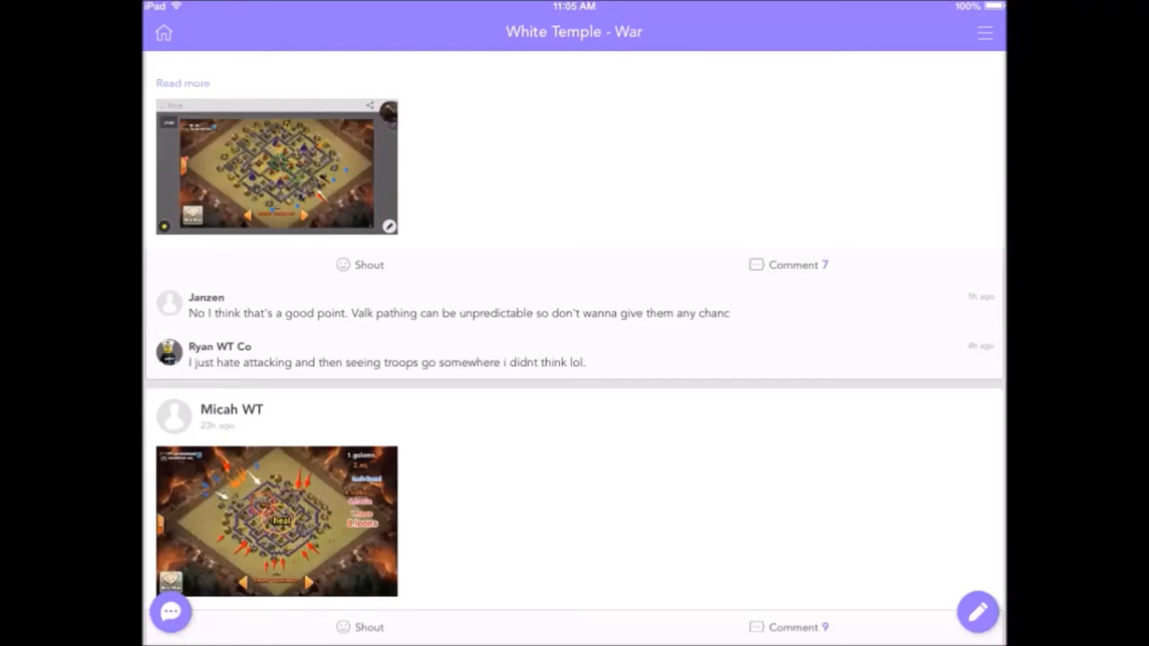
Open the Shogun group chat showing member messages about war attacks.
click(170, 613)
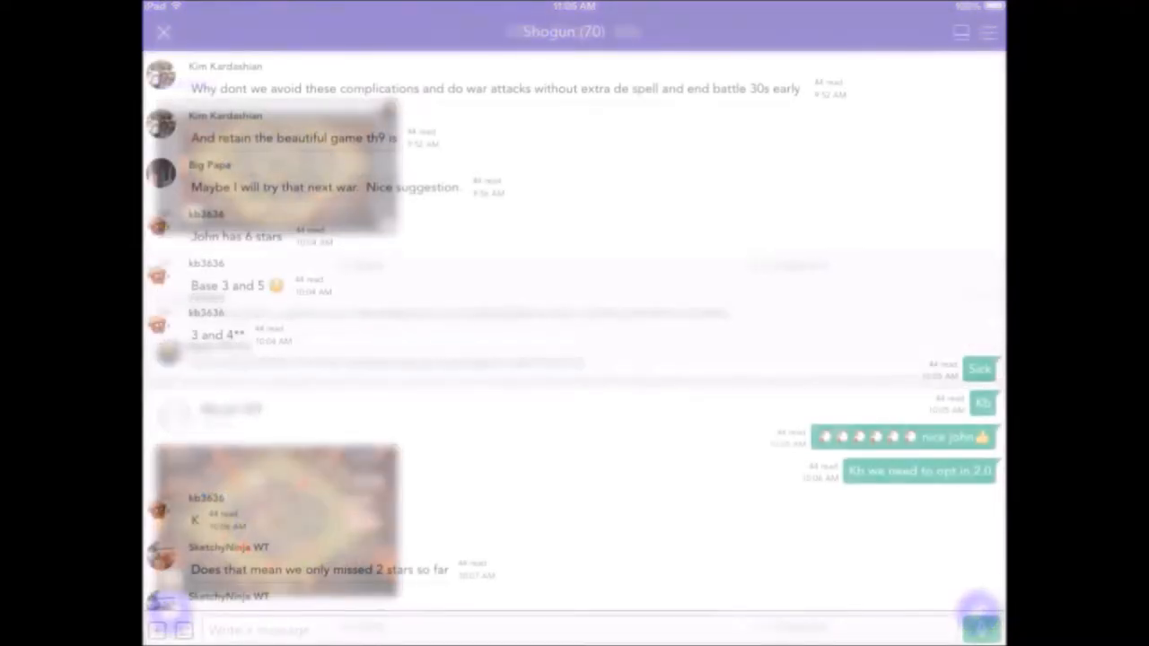